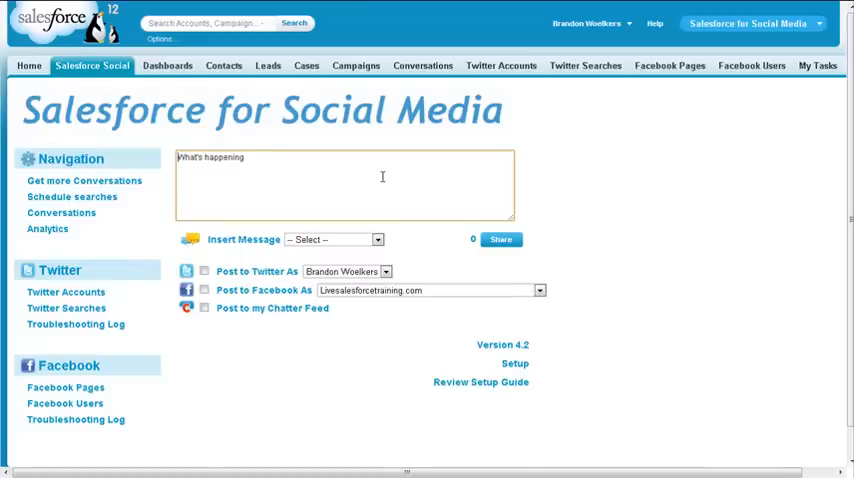
mouse_move(576, 170)
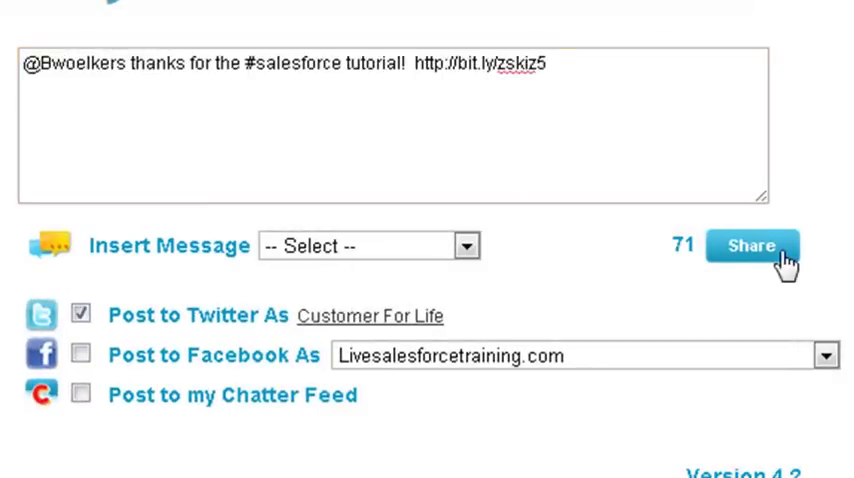
Share the thank-you tweet about the #salesforce tutorial from the Customer For Life account
click(752, 244)
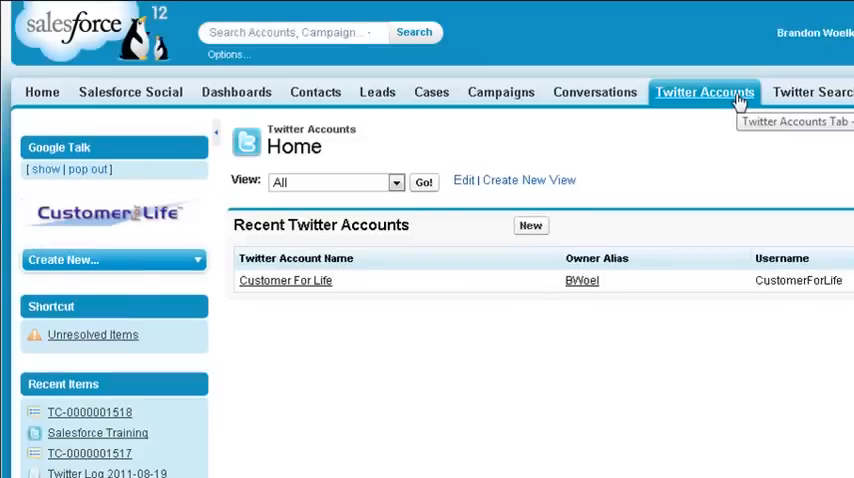
mouse_move(672, 150)
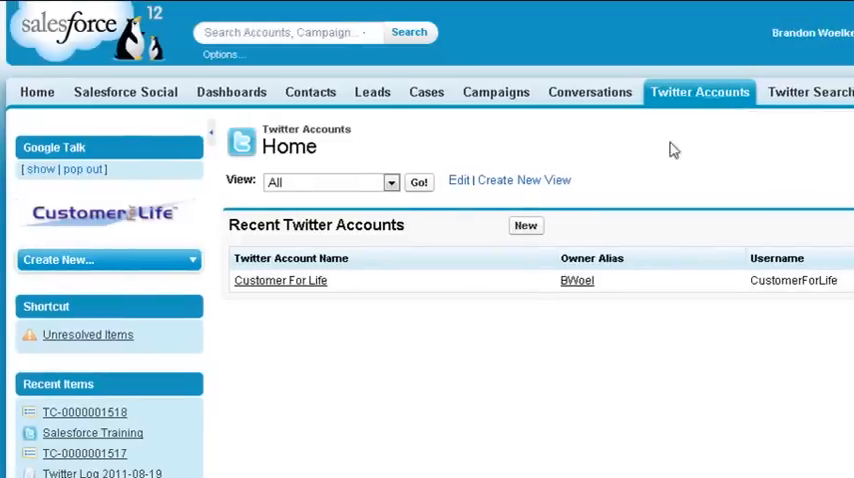
click(526, 224)
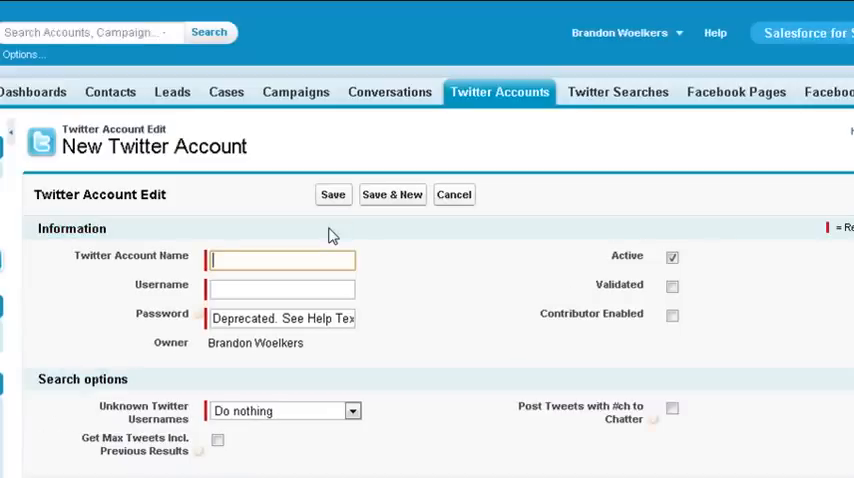
text(Brandon Woelkers)
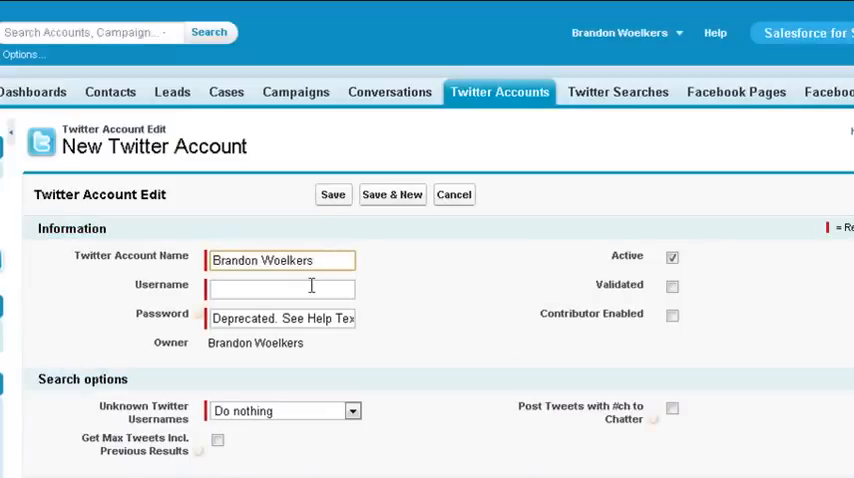
text(Bwoelkers)
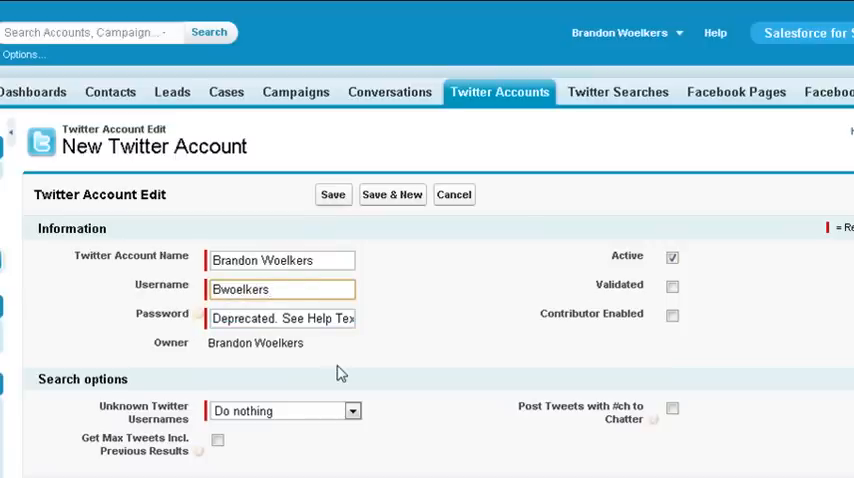
mouse_move(668, 302)
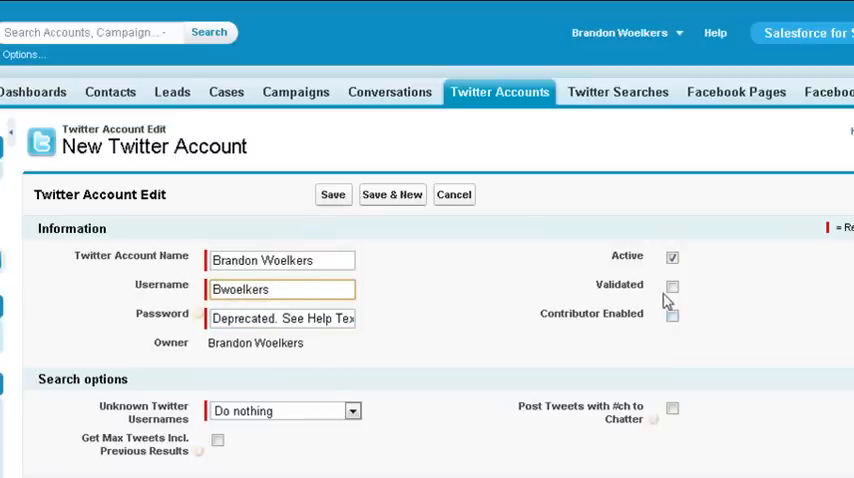
mouse_move(630, 328)
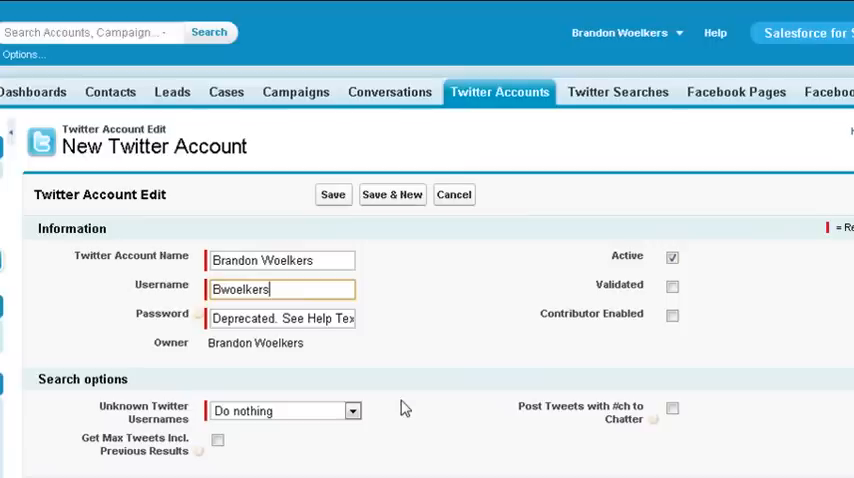
mouse_move(336, 424)
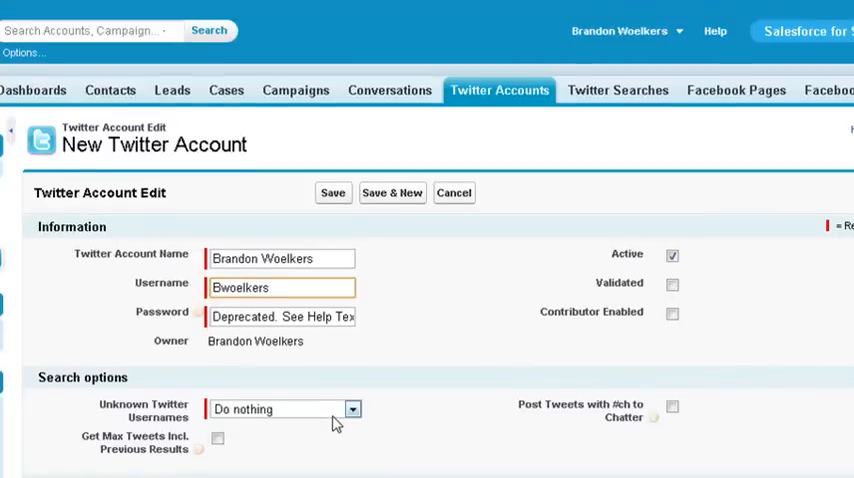
scroll(down, 3)
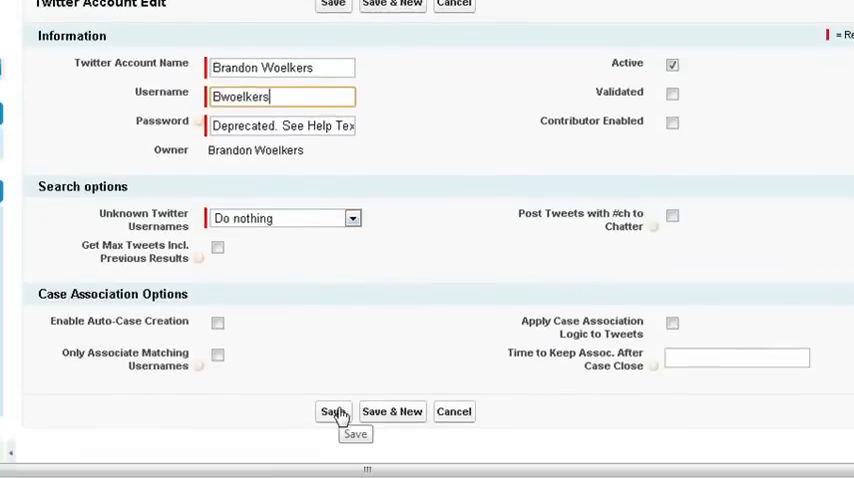
click(332, 412)
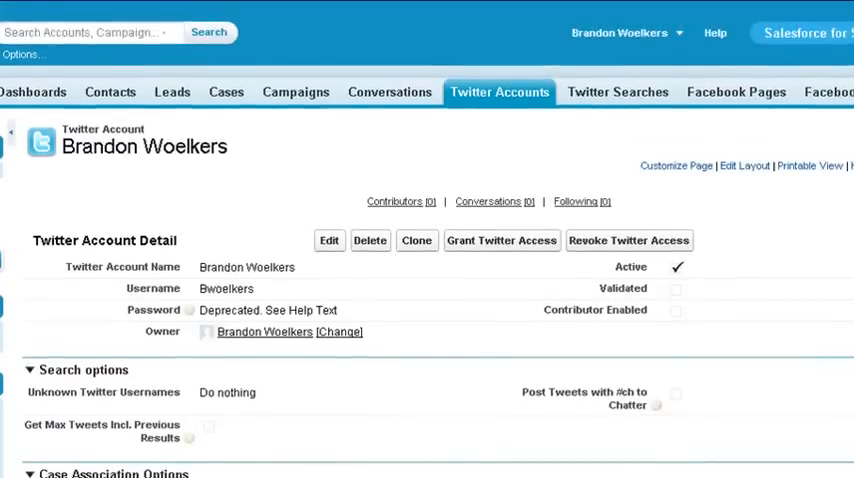
mouse_move(516, 248)
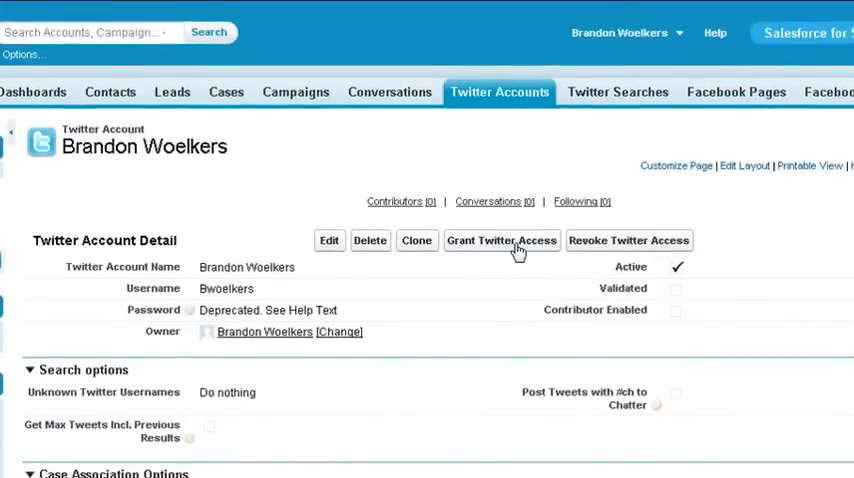
Grant Twitter access and authorize the app so the new account shows as validated
click(500, 240)
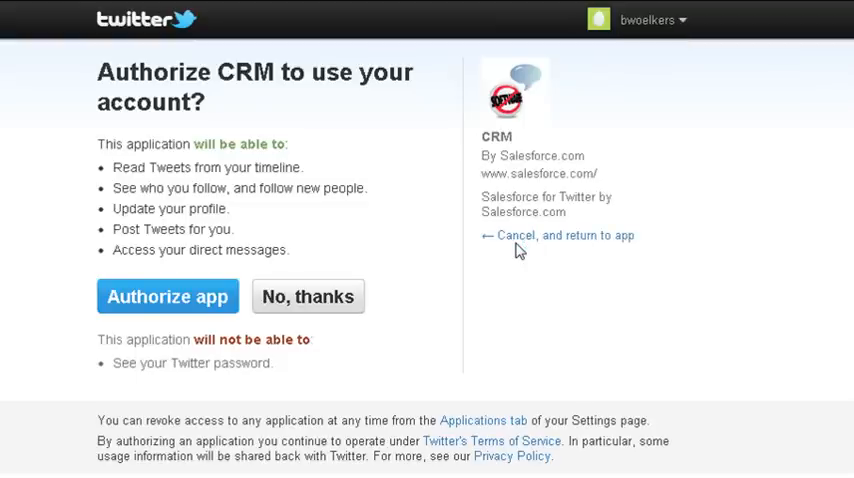
mouse_move(196, 272)
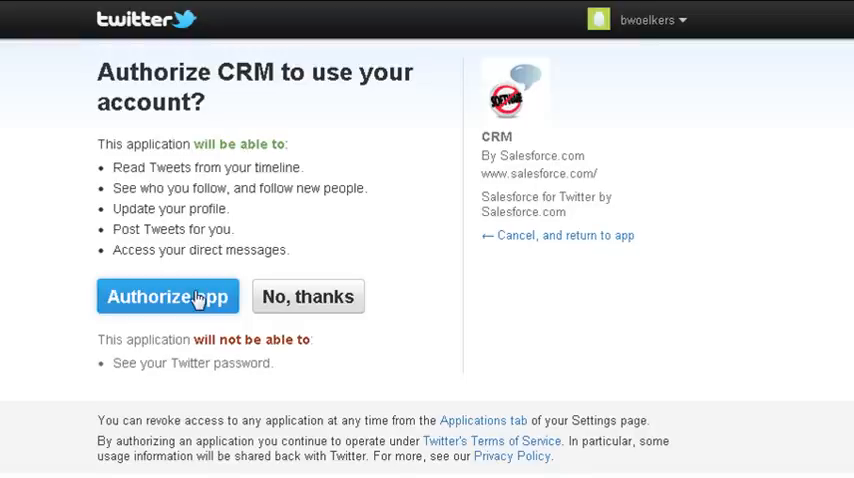
click(168, 296)
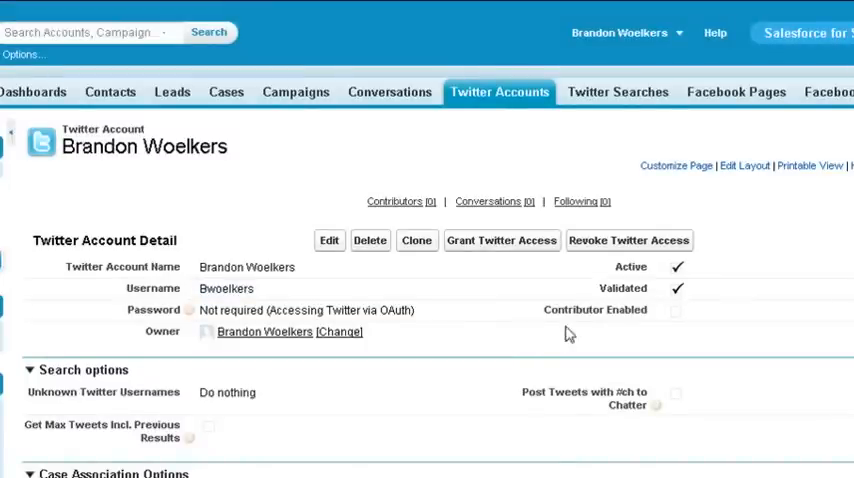
click(616, 92)
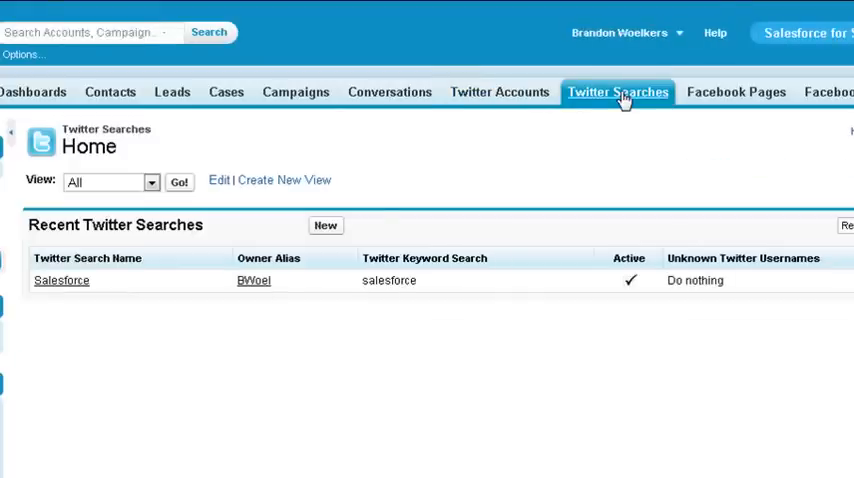
mouse_move(330, 226)
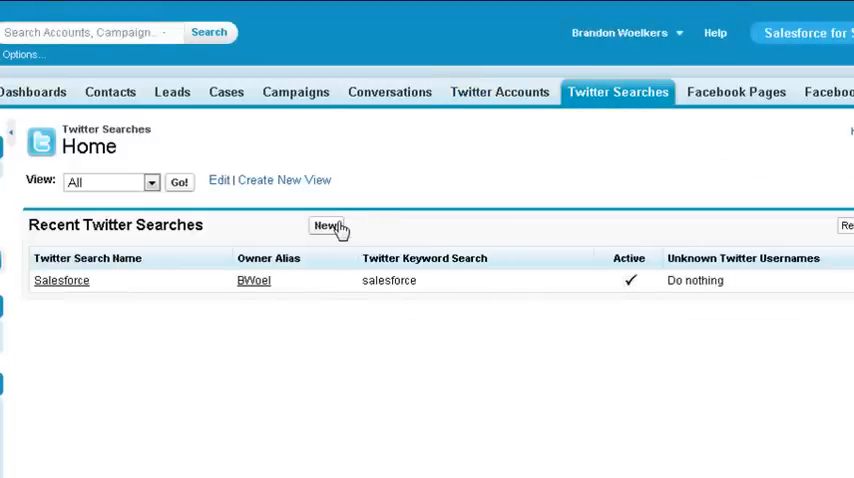
Create the 'Salesforce Training' Twitter search set to create leads for unknown usernames and save it
click(326, 224)
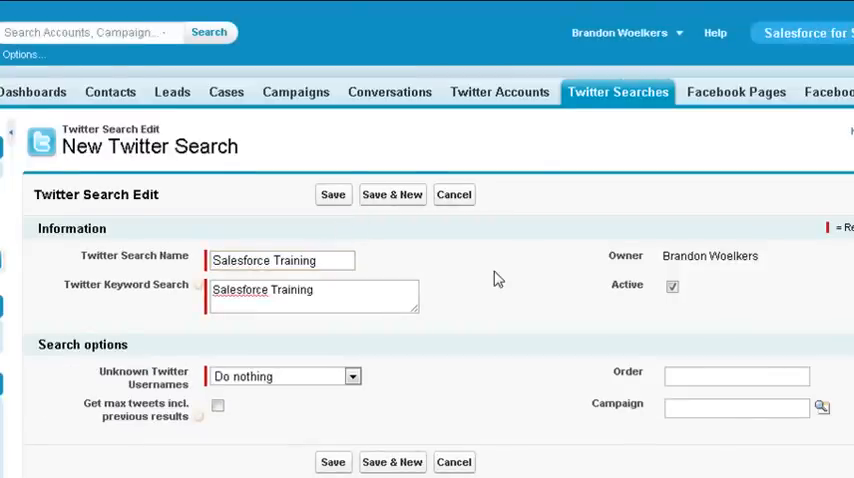
click(822, 408)
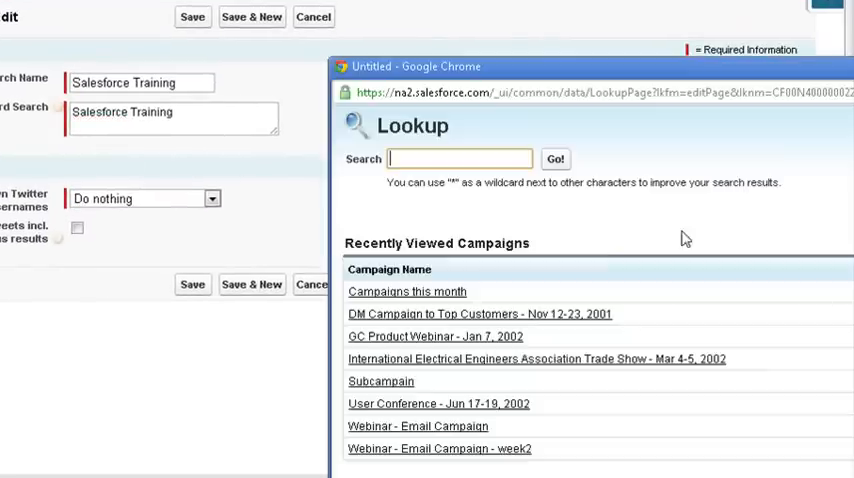
click(380, 380)
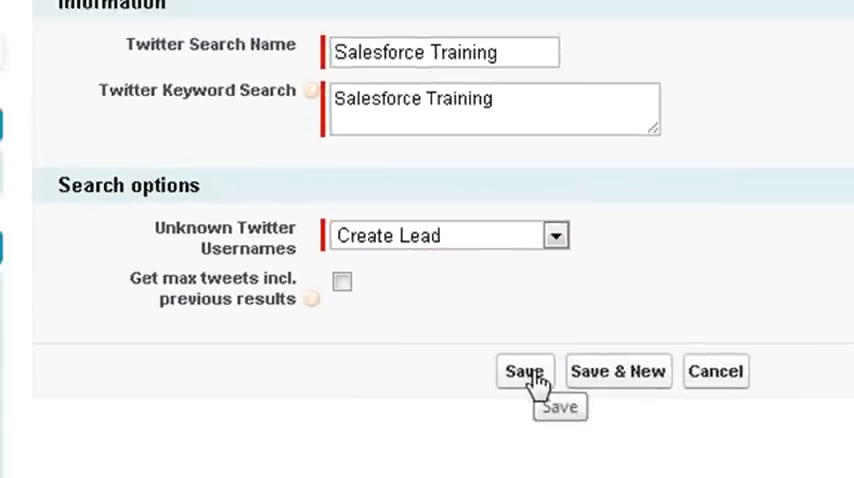
click(524, 372)
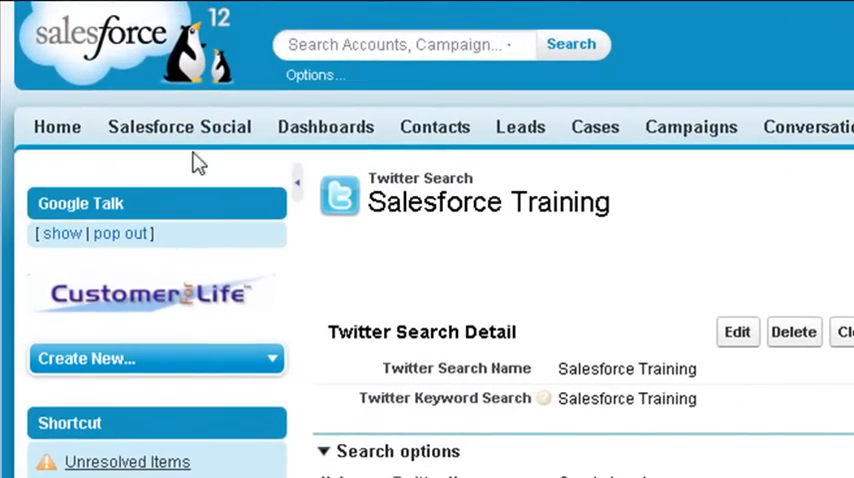
Activate 'Salesforce Training' among the scheduled searches and list its collected tweets as conversations
click(180, 128)
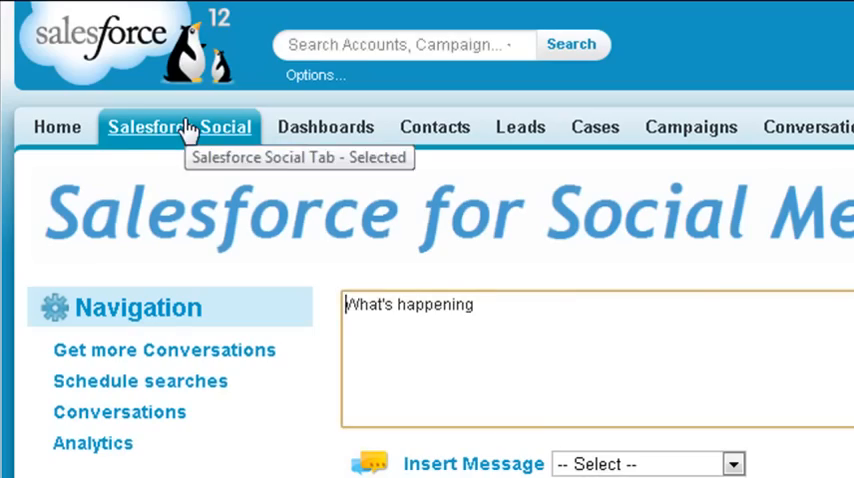
click(140, 380)
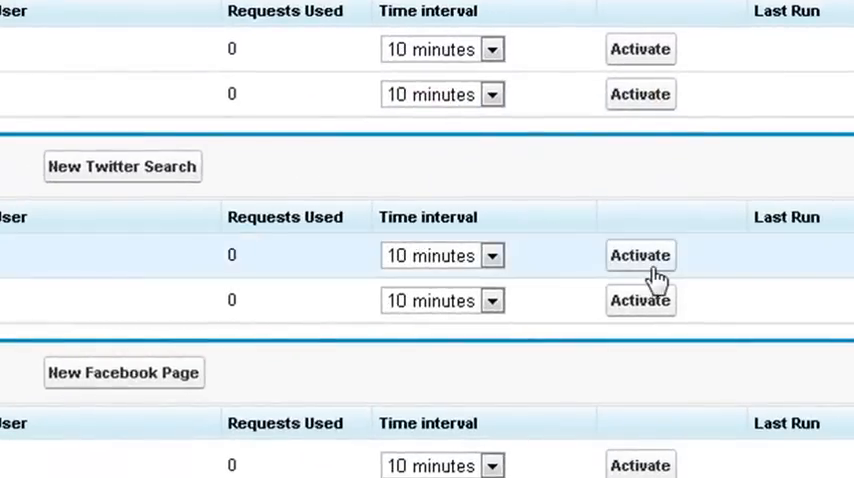
click(640, 256)
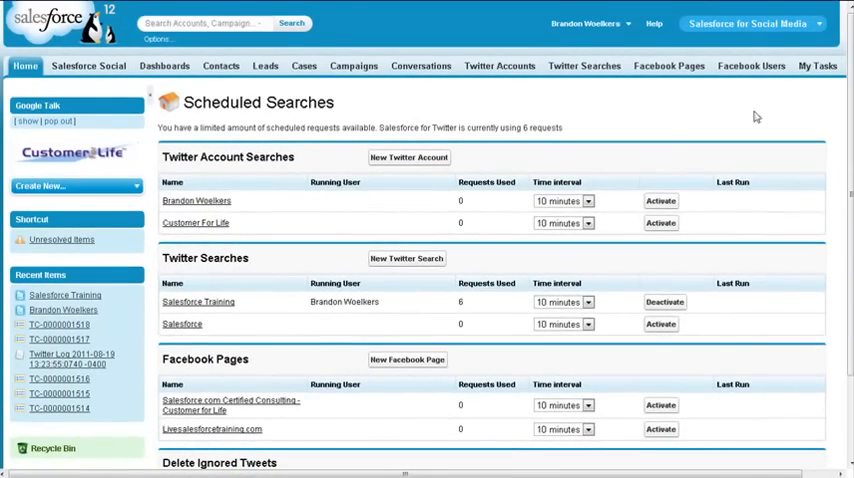
mouse_move(420, 64)
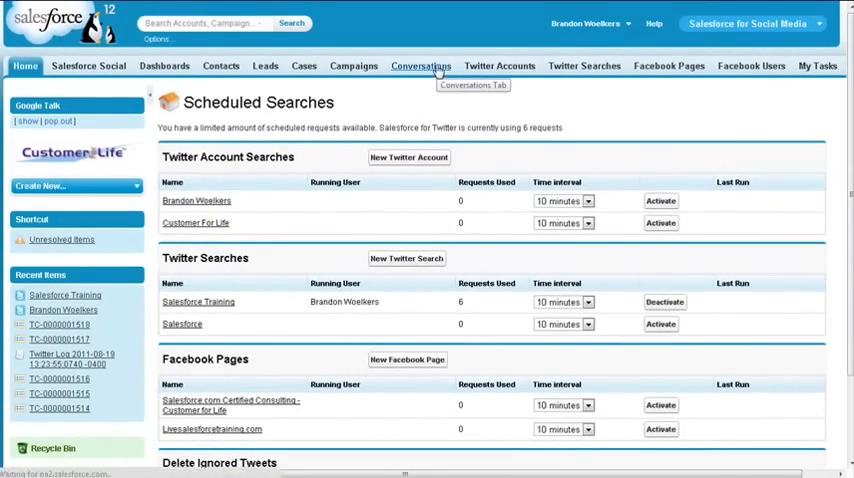
click(420, 64)
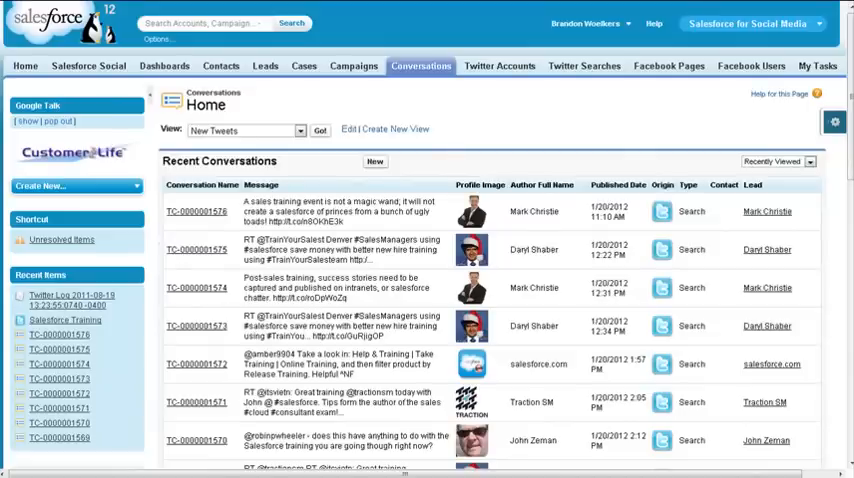